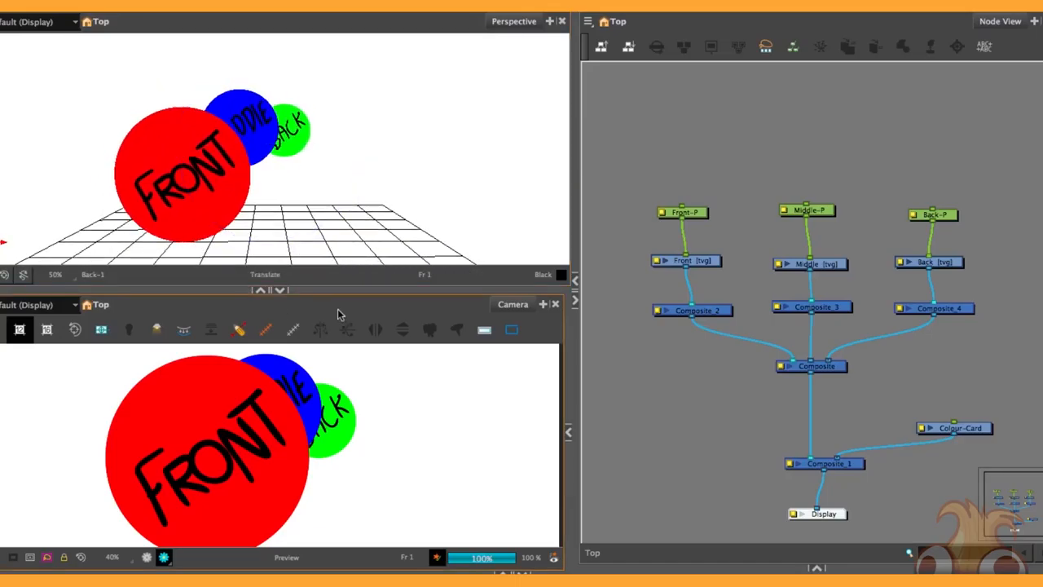
mouse_move(398, 377)
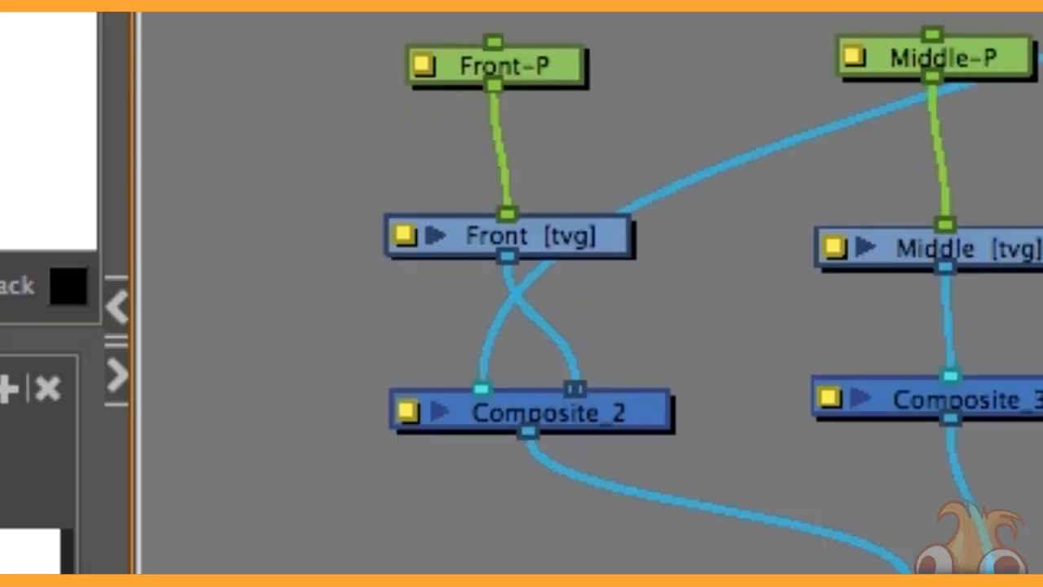
- Place the Back-P and Back nodes above the network feeding Composite_2
click(530, 411)
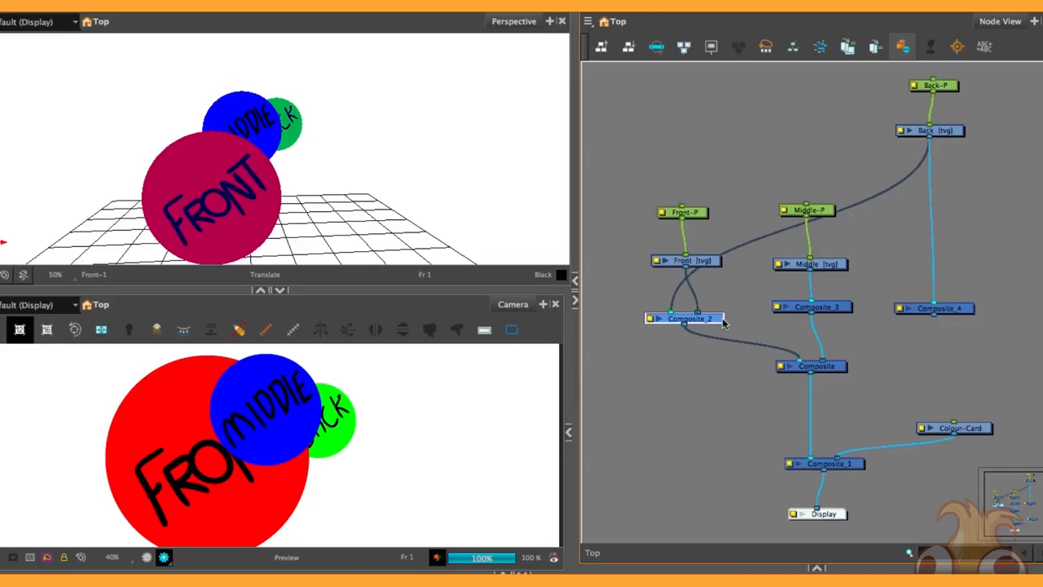
- Swap the Front and Back cables on Composite_2's two input ports
drag(689, 318, 688, 337)
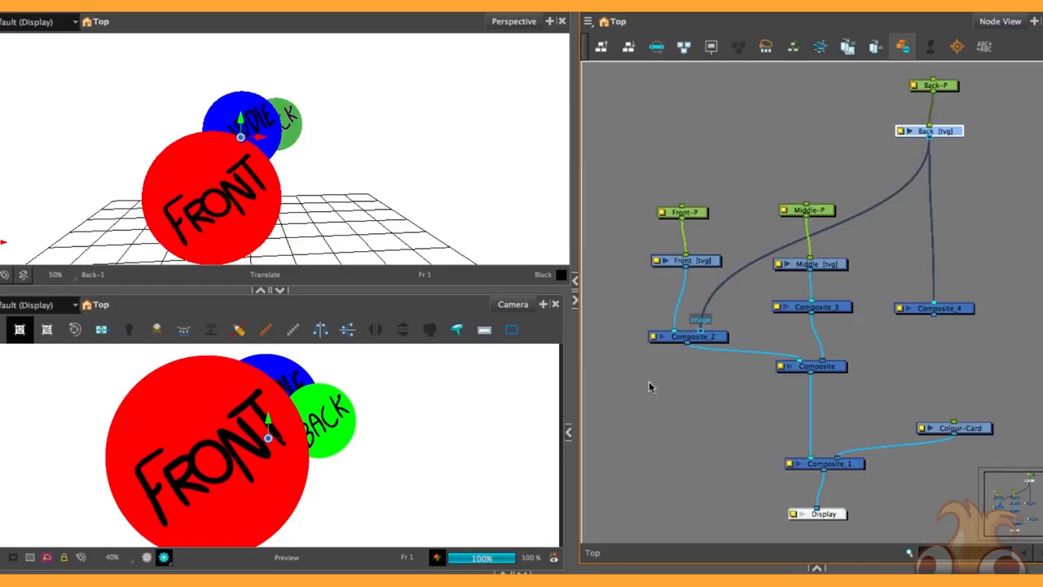
mouse_move(662, 379)
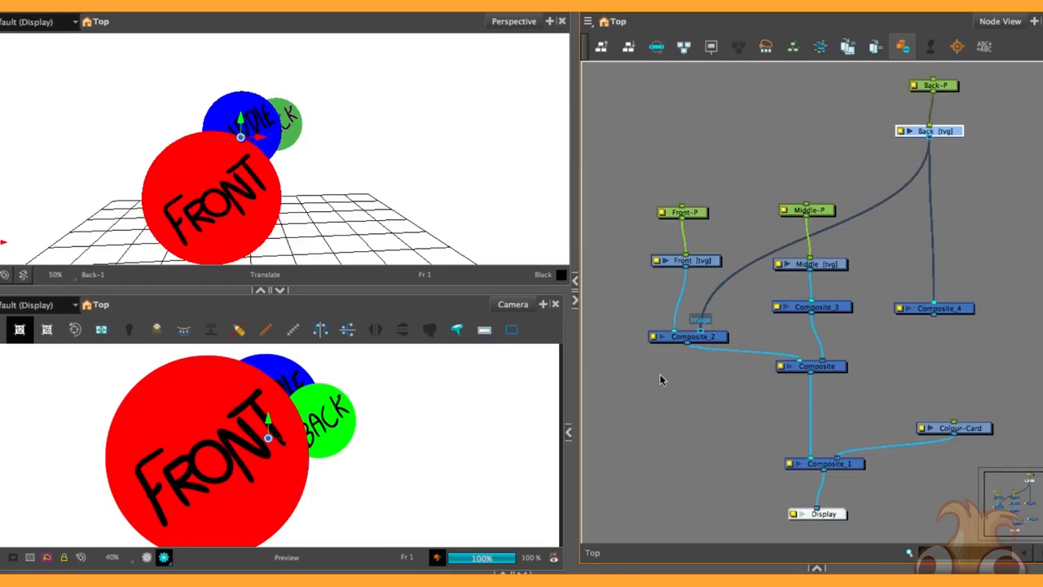
- Select the Composite_2 node in the Node View
click(692, 337)
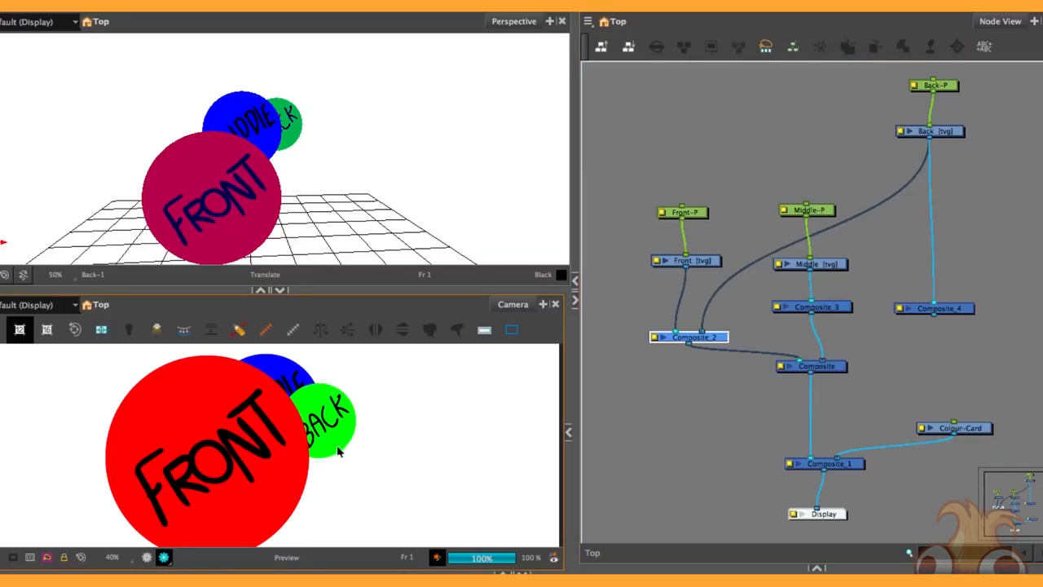
mouse_move(368, 463)
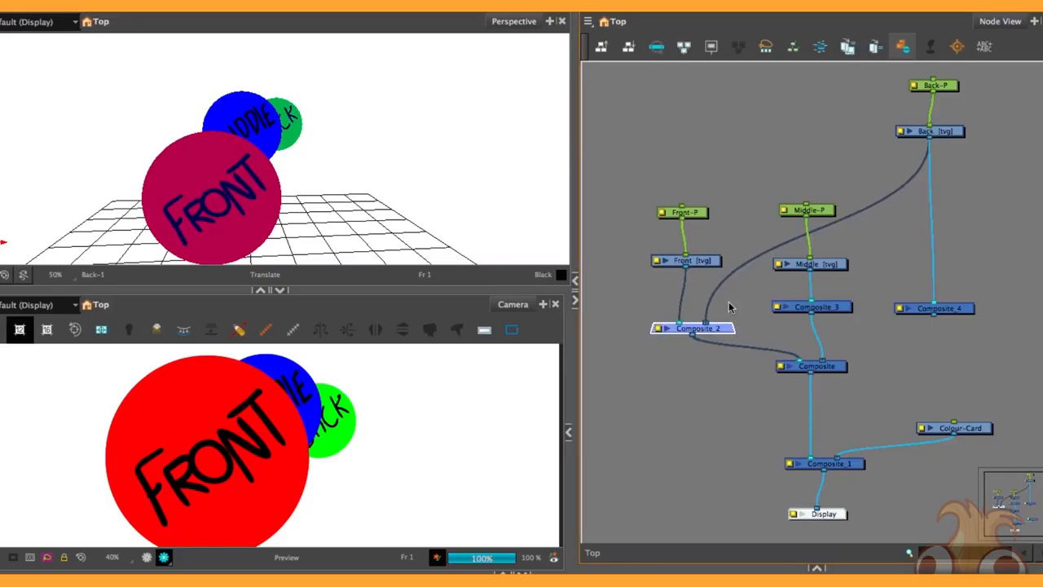
click(686, 259)
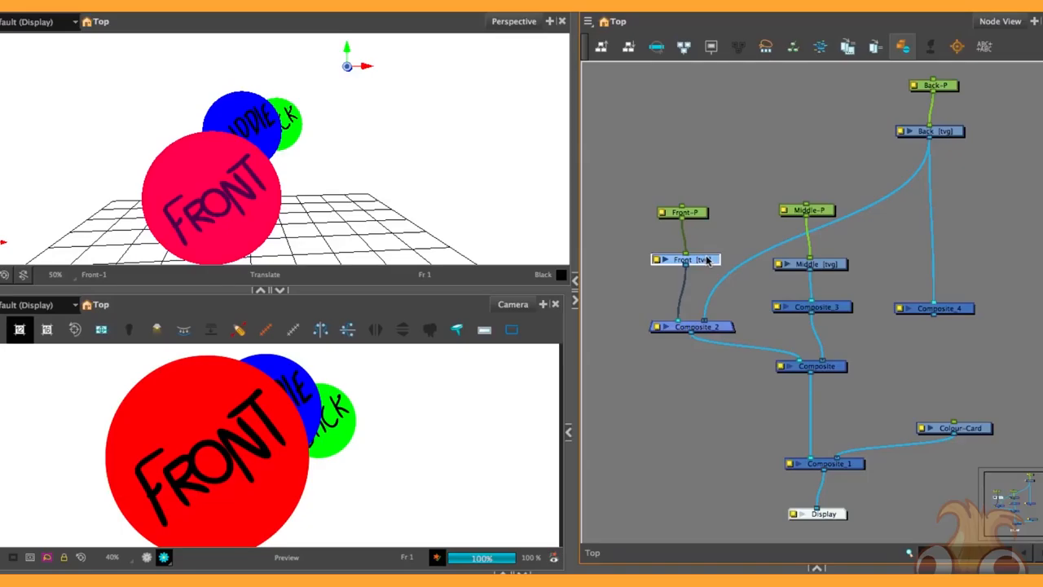
mouse_move(727, 321)
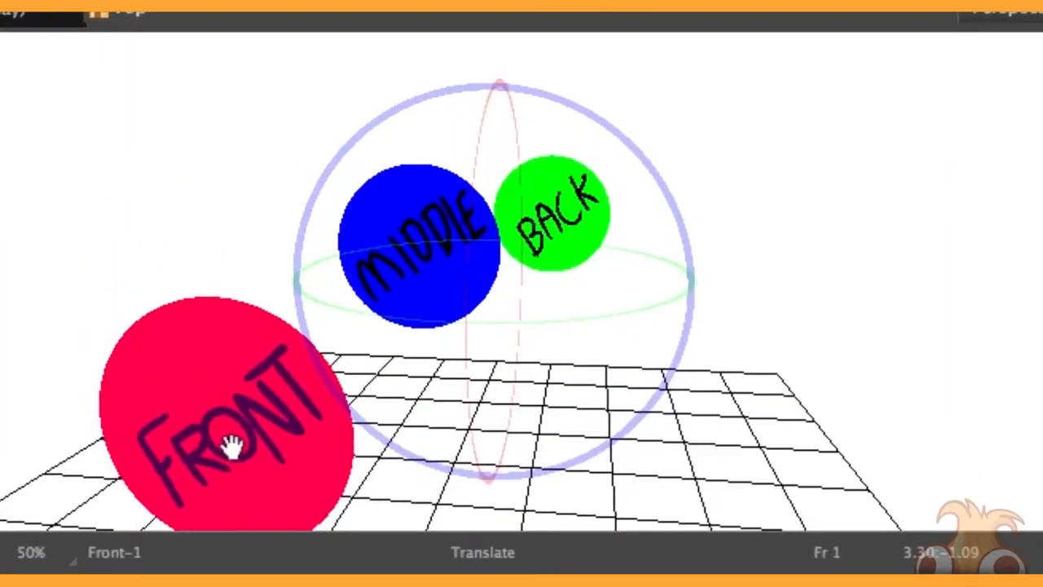
- Drag the Front circle to a new position in the Perspective view
drag(232, 448, 322, 391)
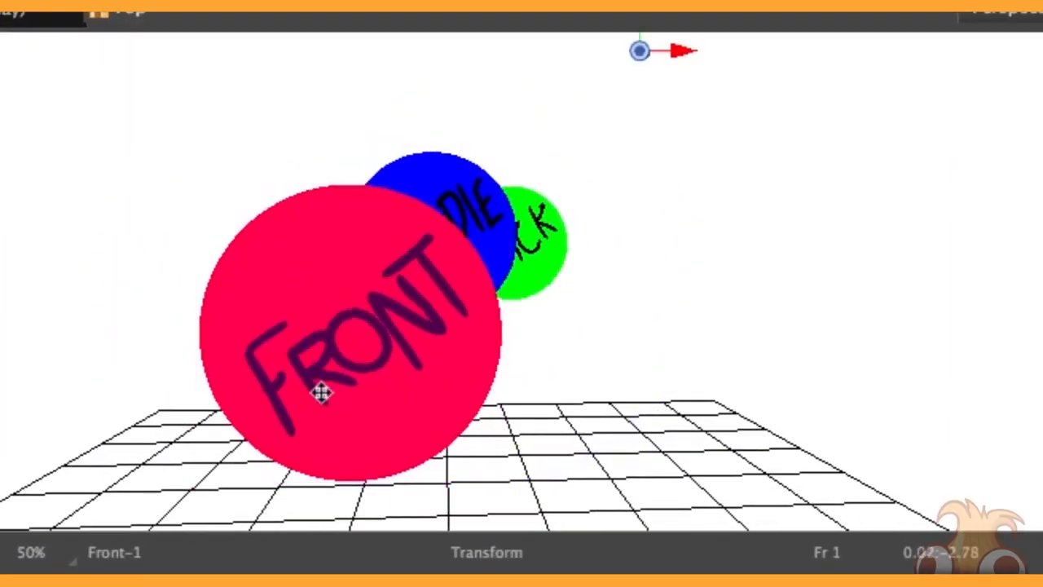